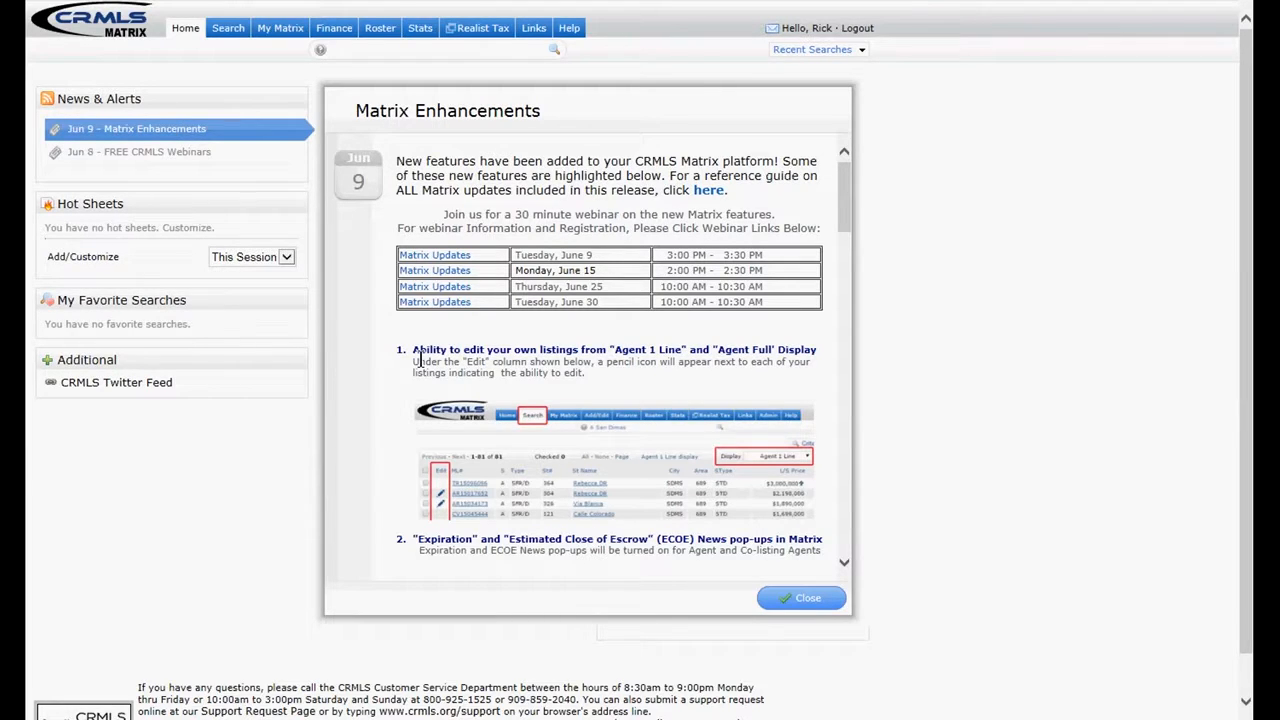
mouse_move(364, 282)
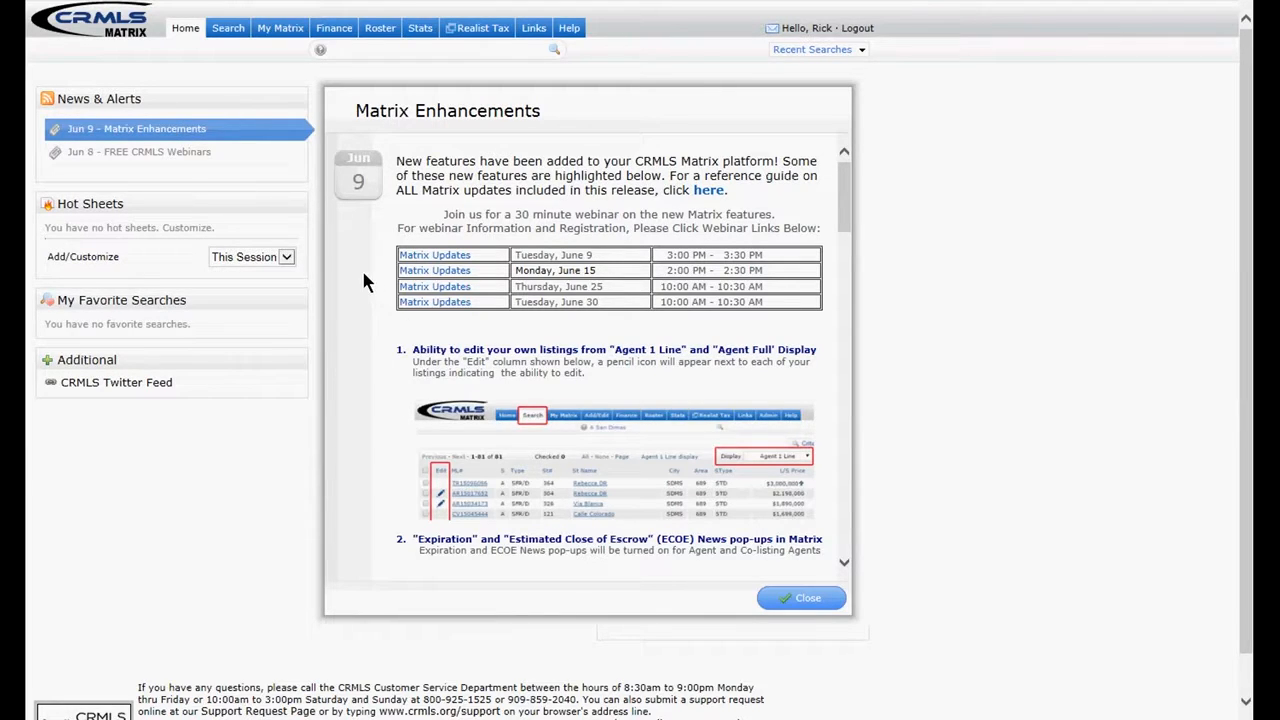
mouse_move(396, 136)
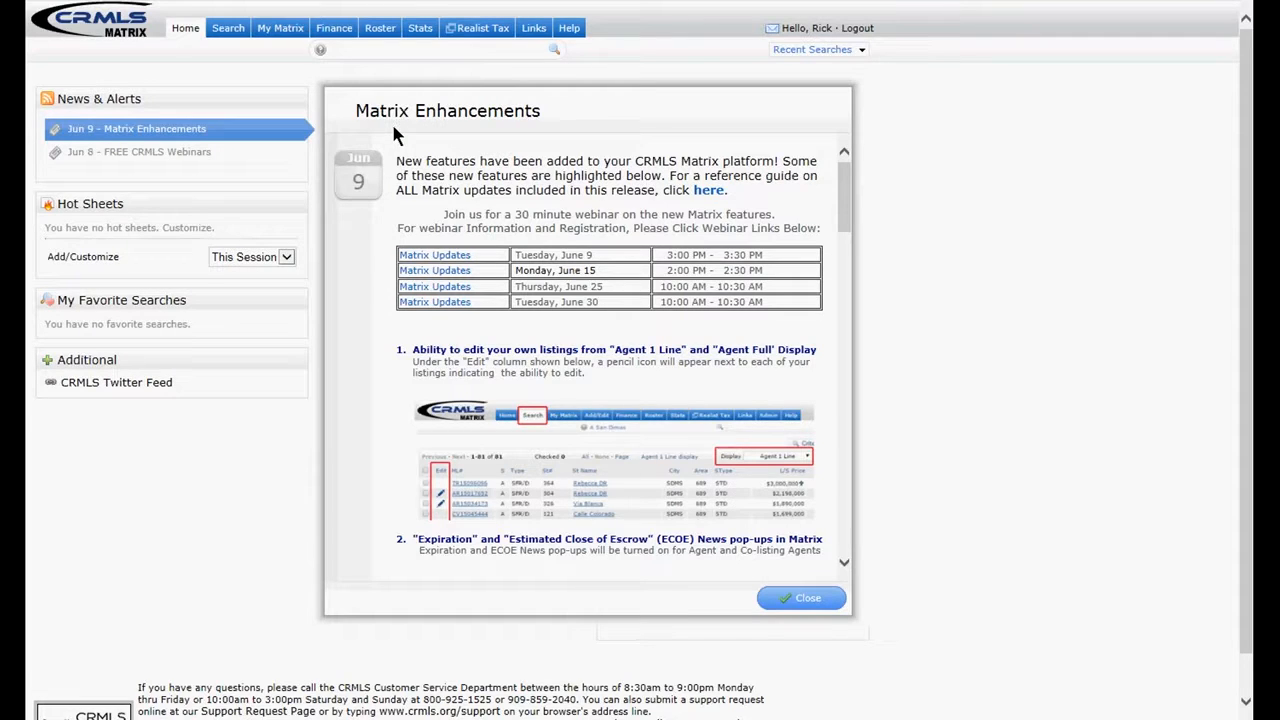
mouse_move(808, 598)
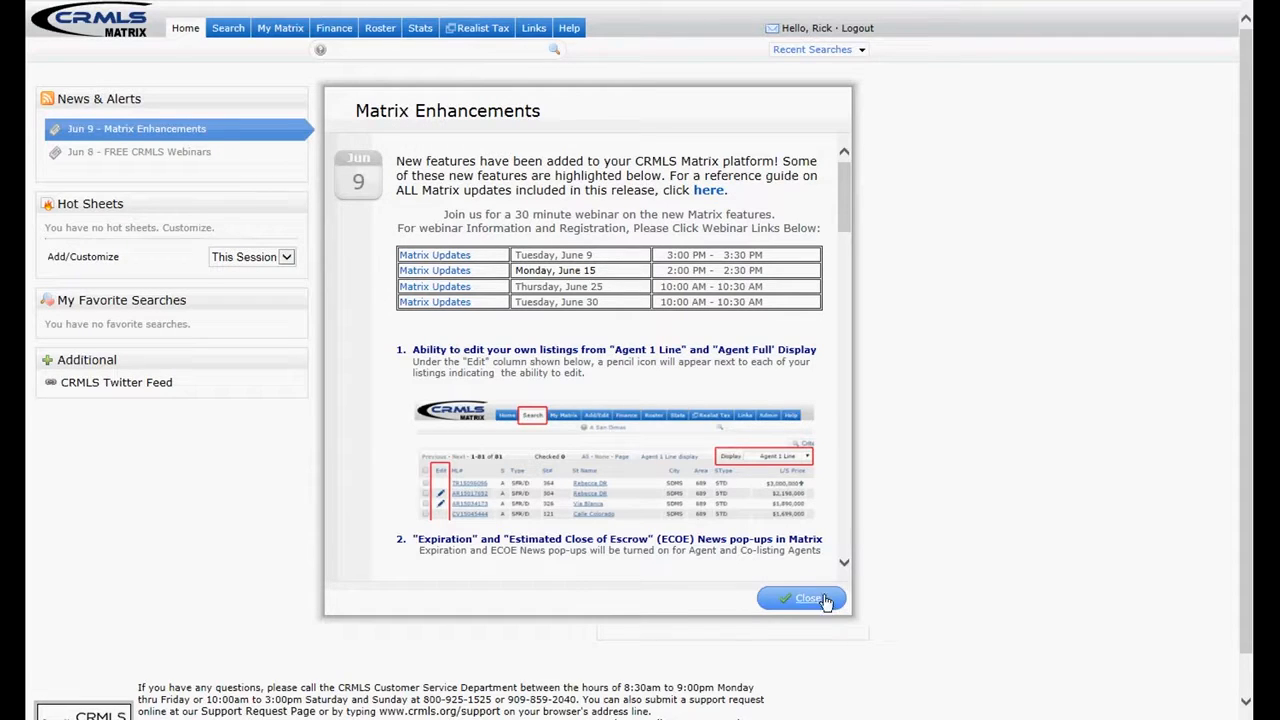
mouse_move(850, 296)
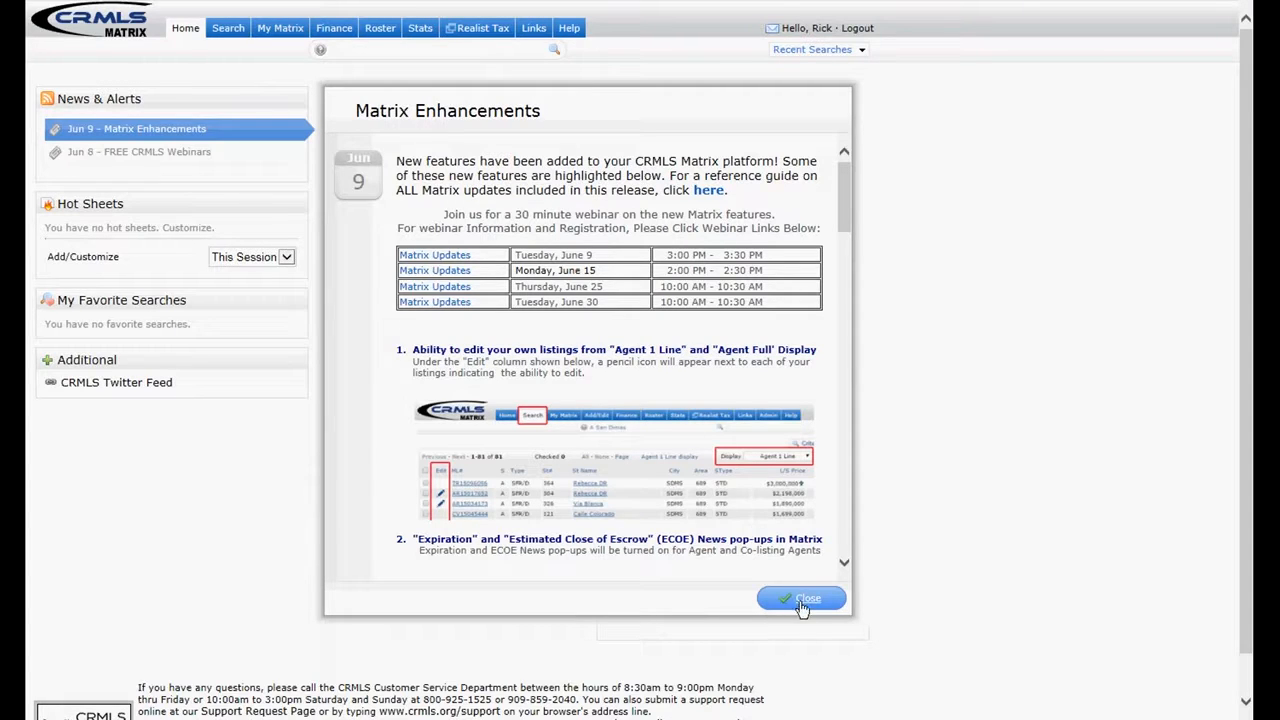
Dismiss the announcement and reach the detailed Residential search form
left_click(800, 598)
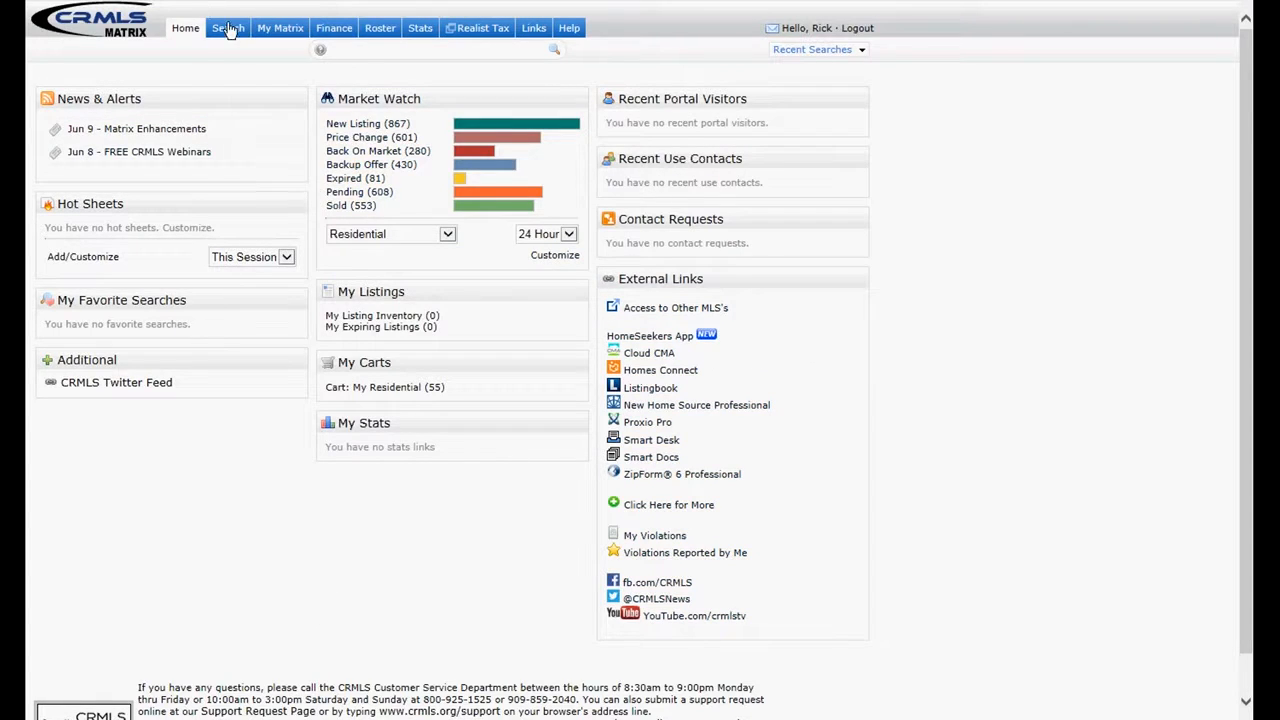
left_click(228, 28)
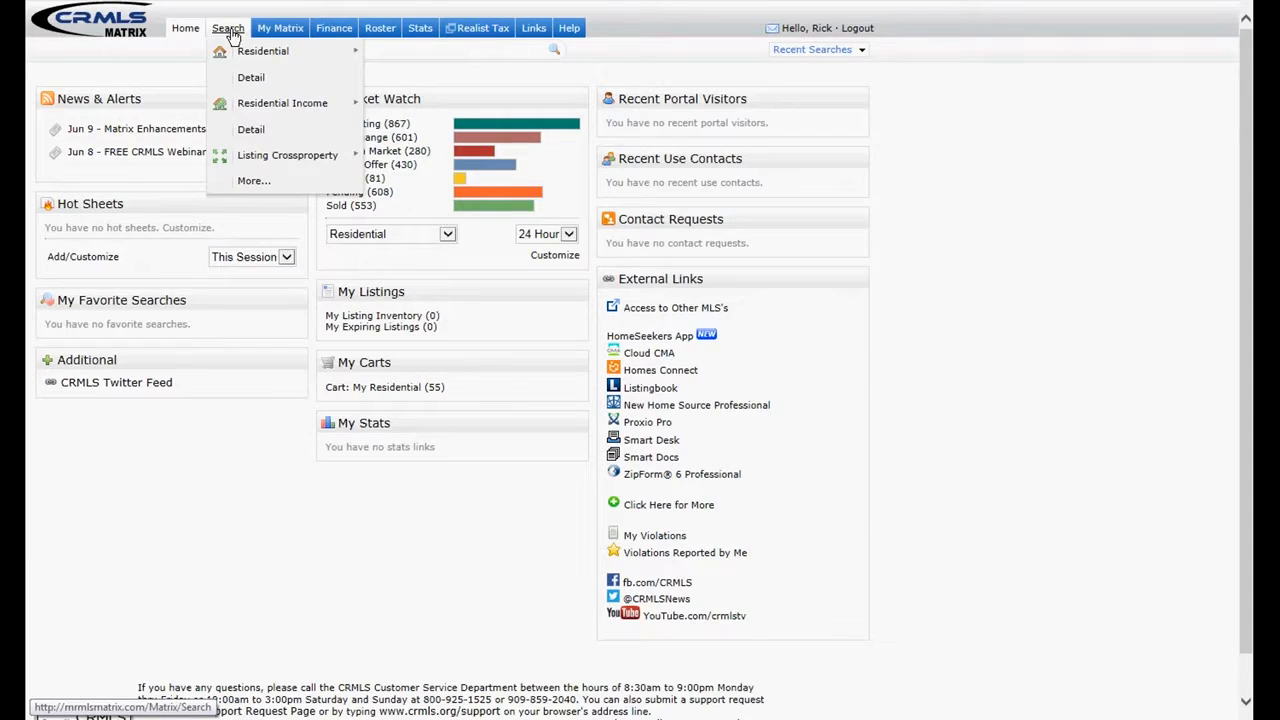
left_click(228, 28)
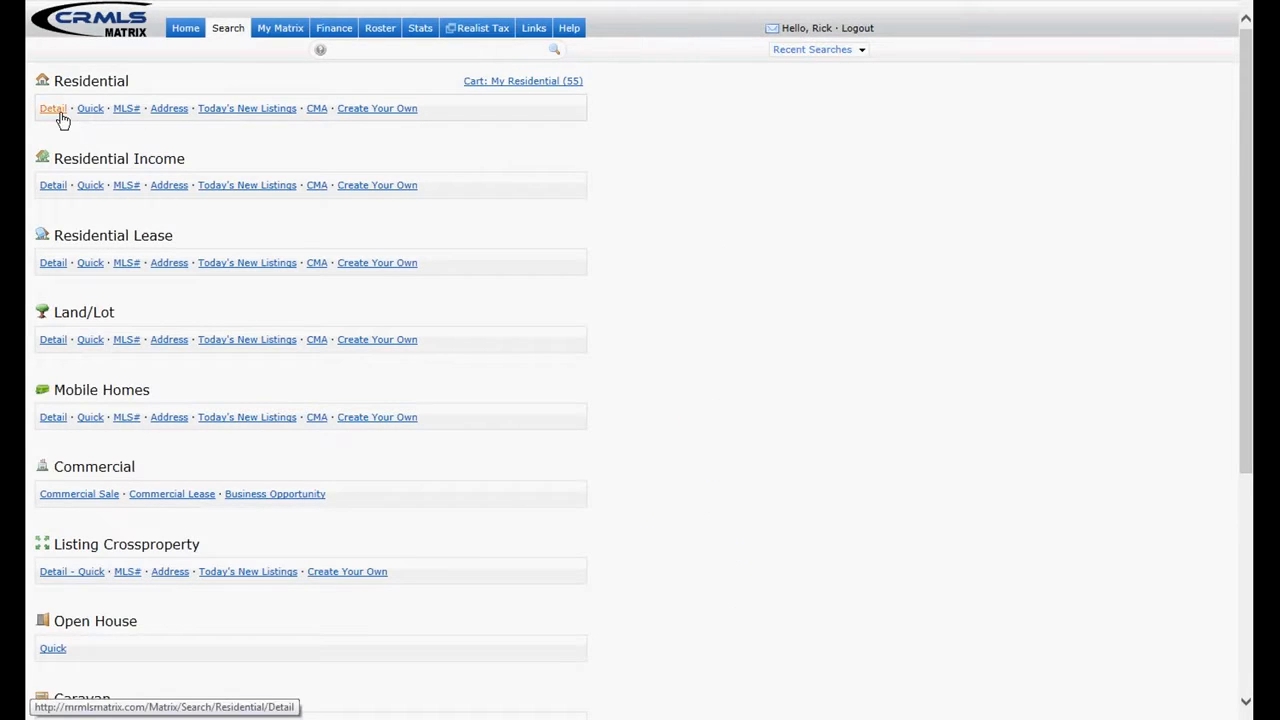
left_click(52, 108)
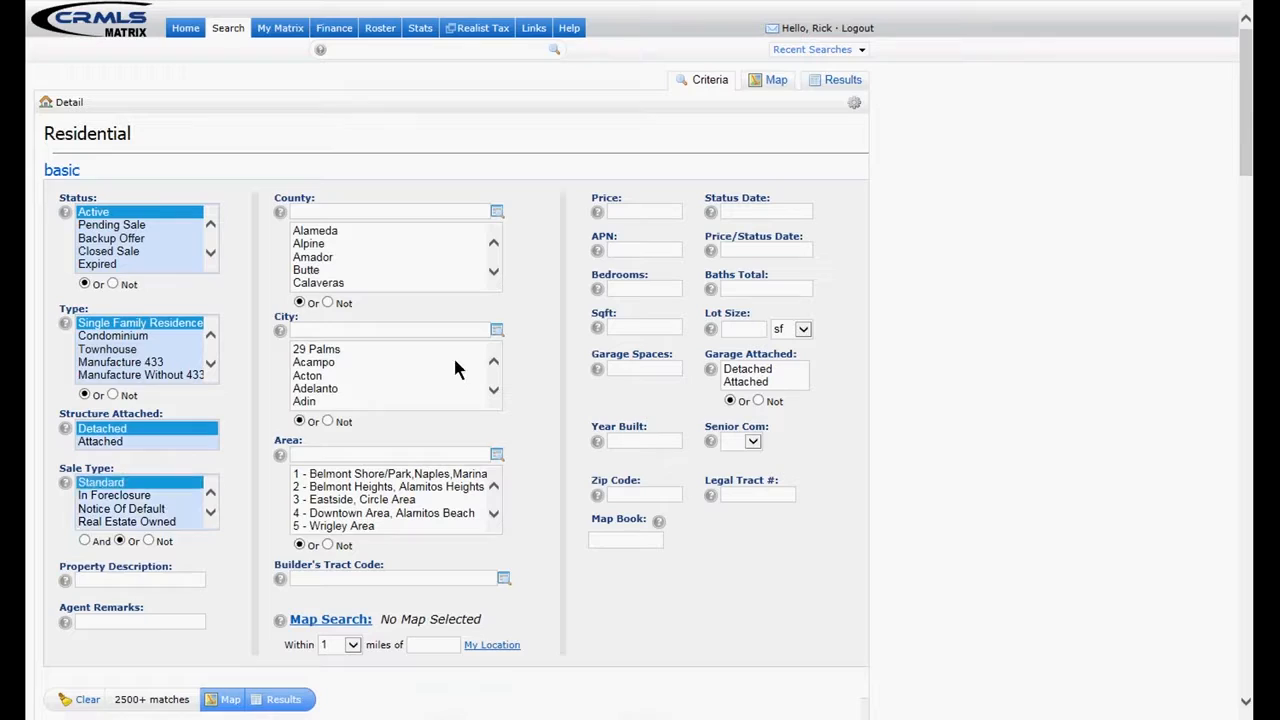
mouse_move(788, 224)
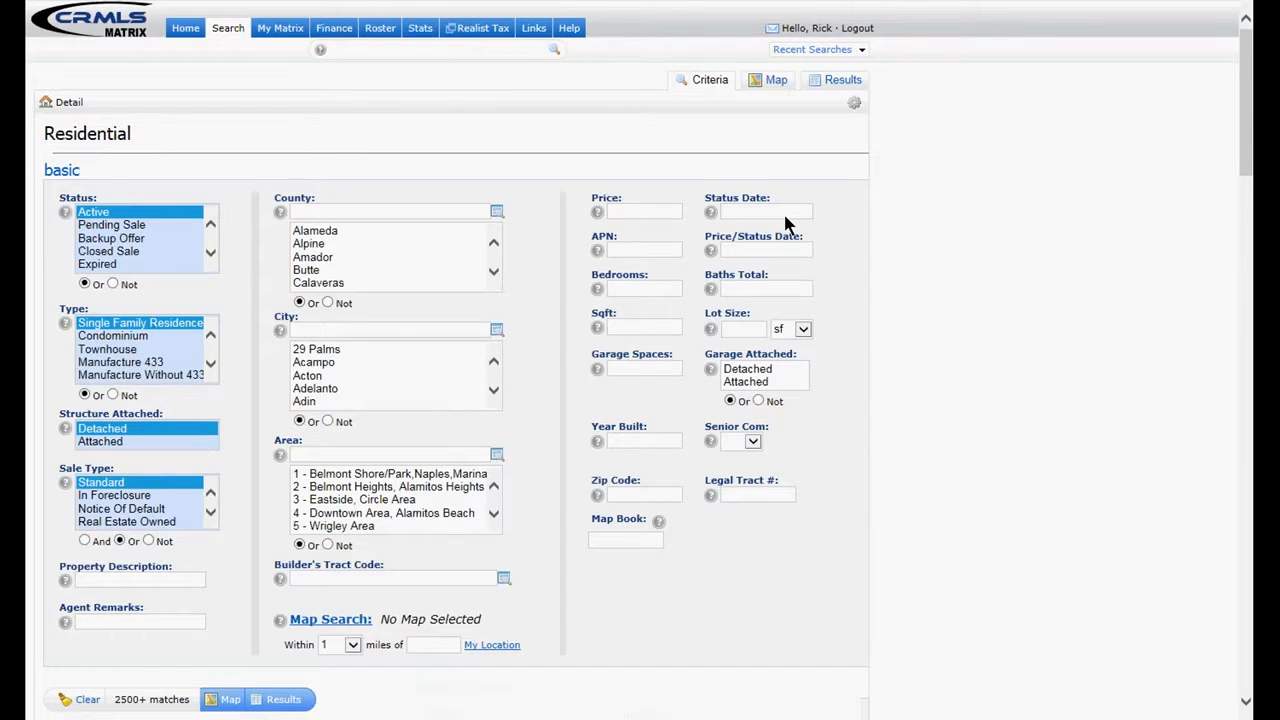
Run the search with Status Date 6/8/2015+, returning 896 matches
type("6/8/2015+")
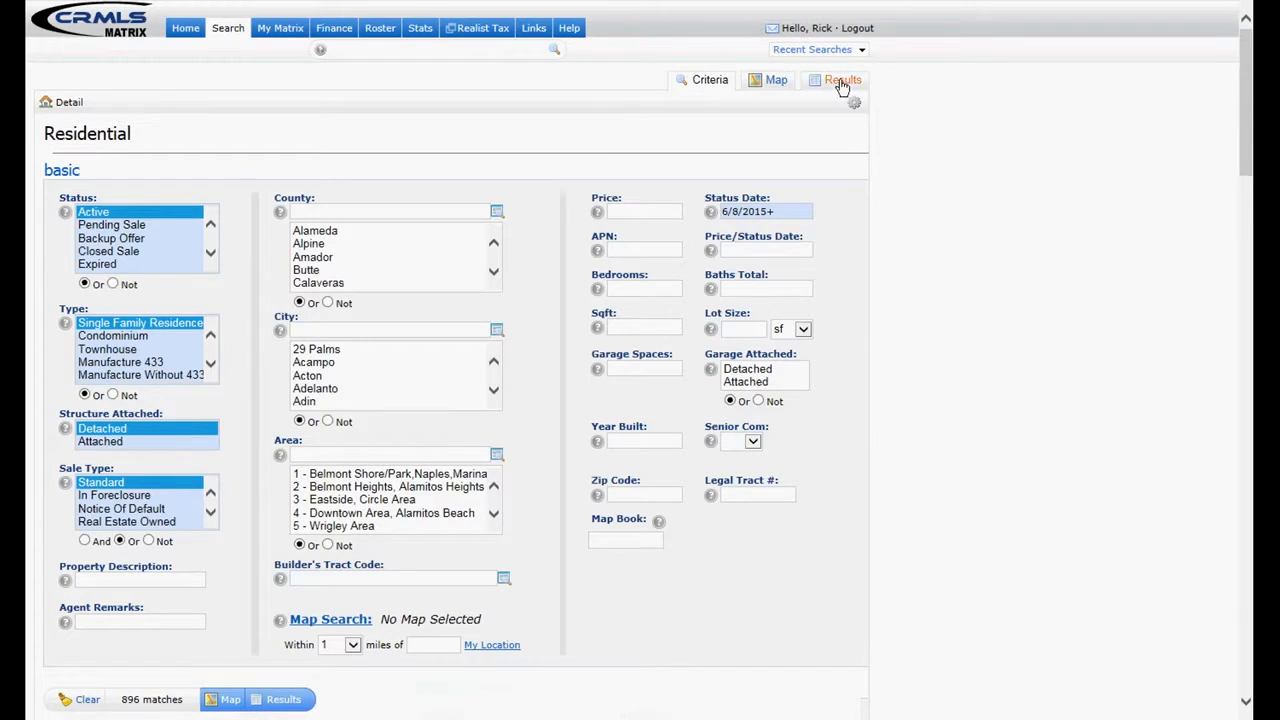
left_click(844, 80)
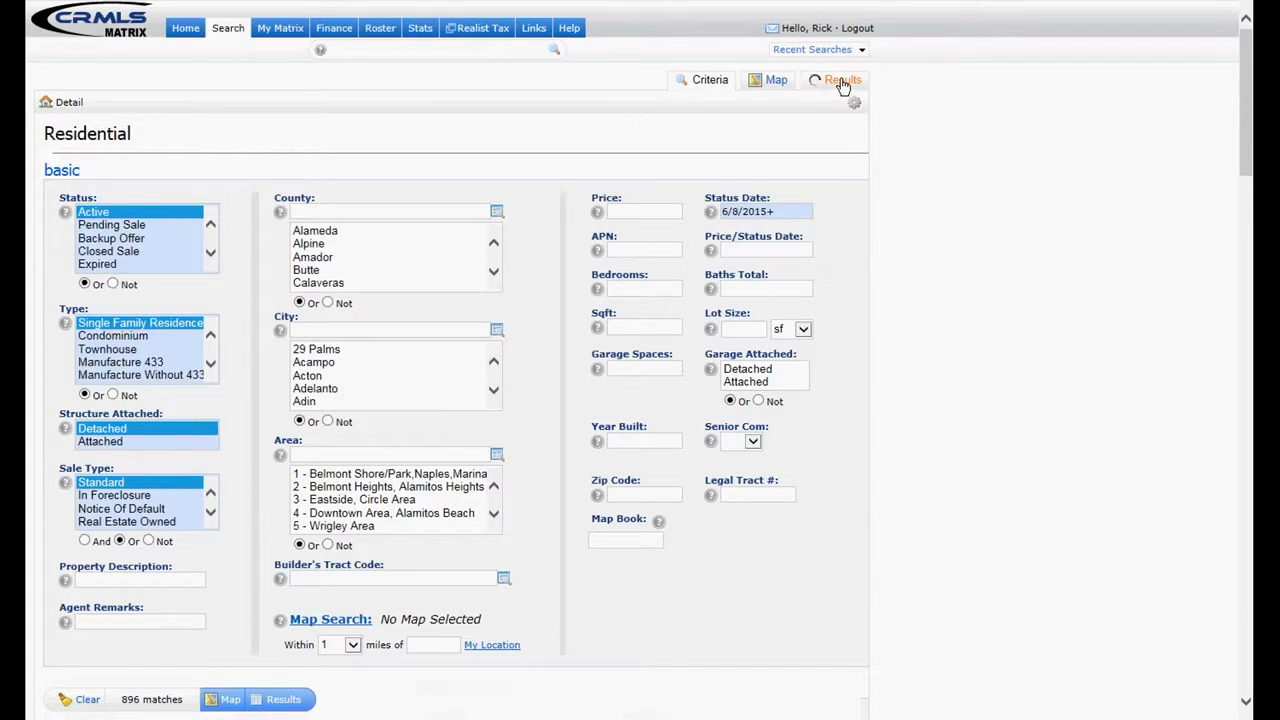
Check three listings in the 896-result table so the counter reads Checked 3
left_click(842, 80)
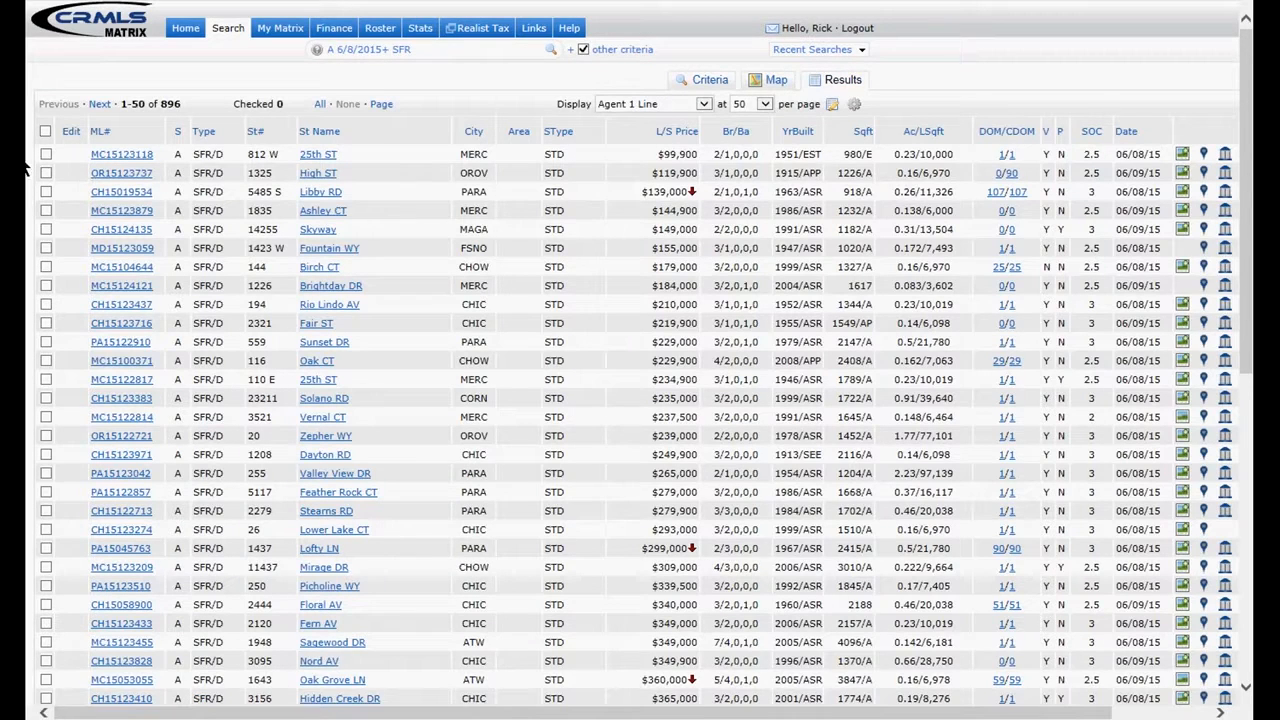
left_click(44, 172)
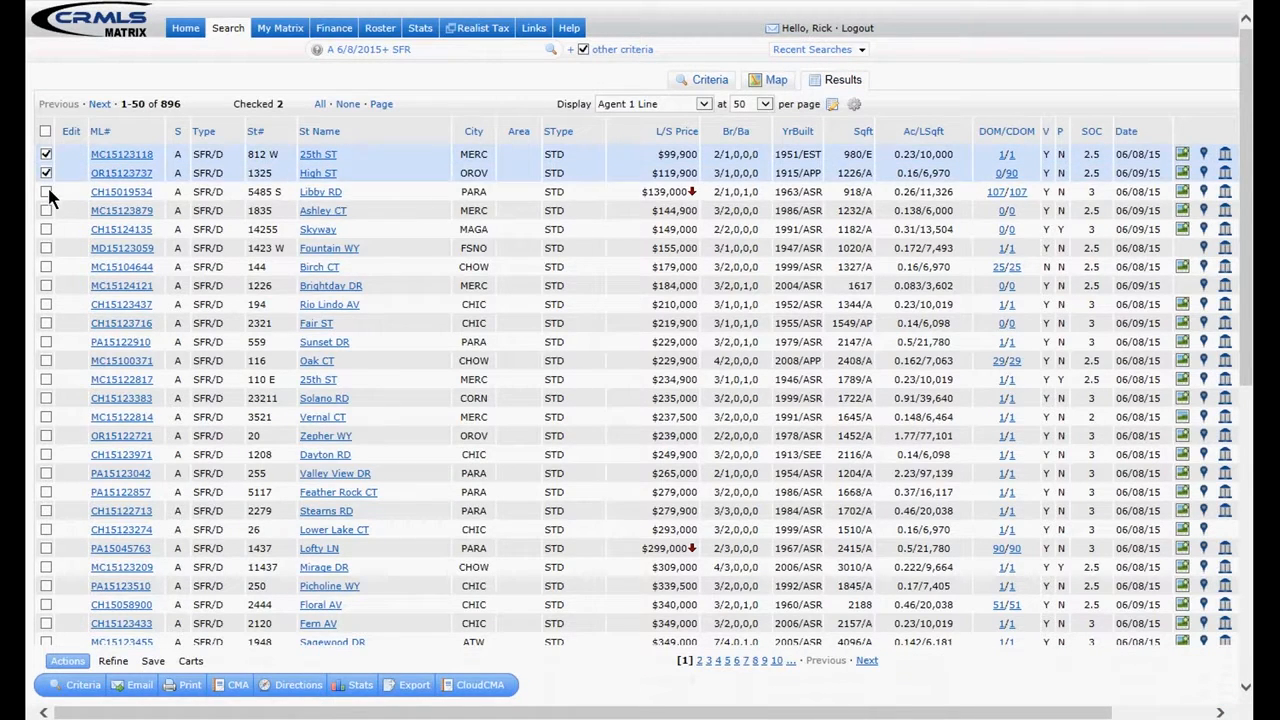
left_click(44, 210)
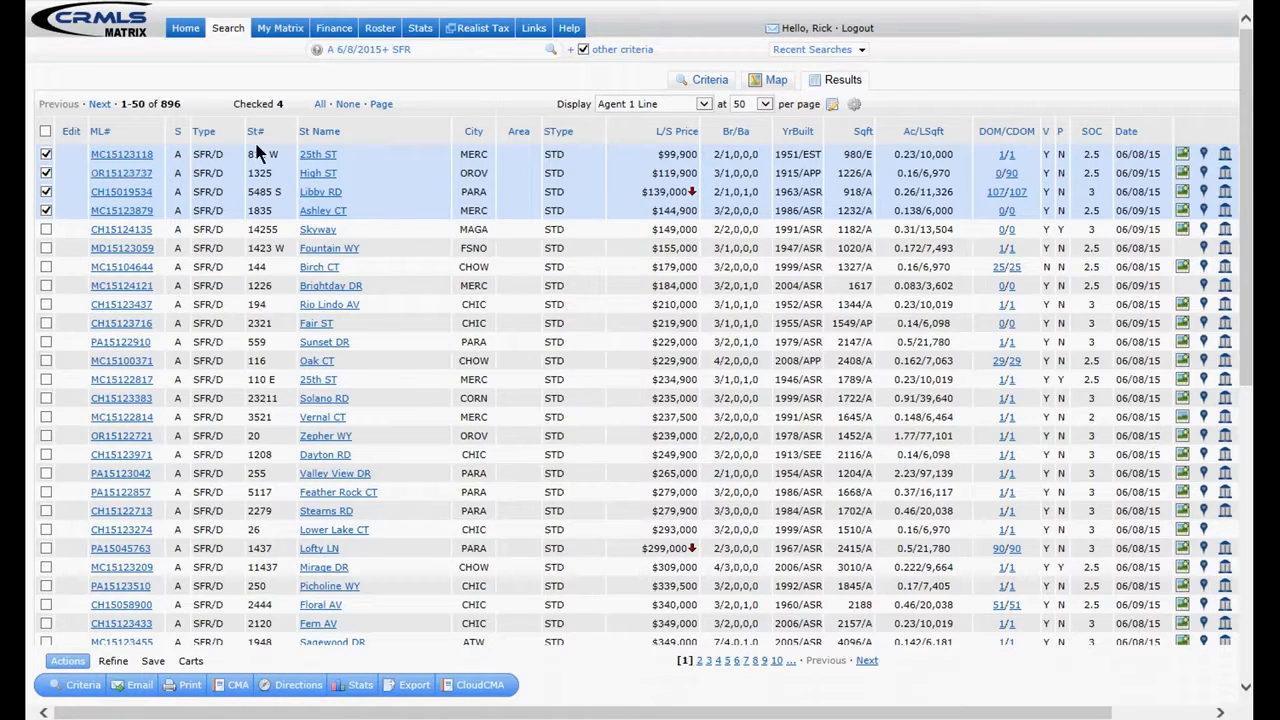
mouse_move(320, 104)
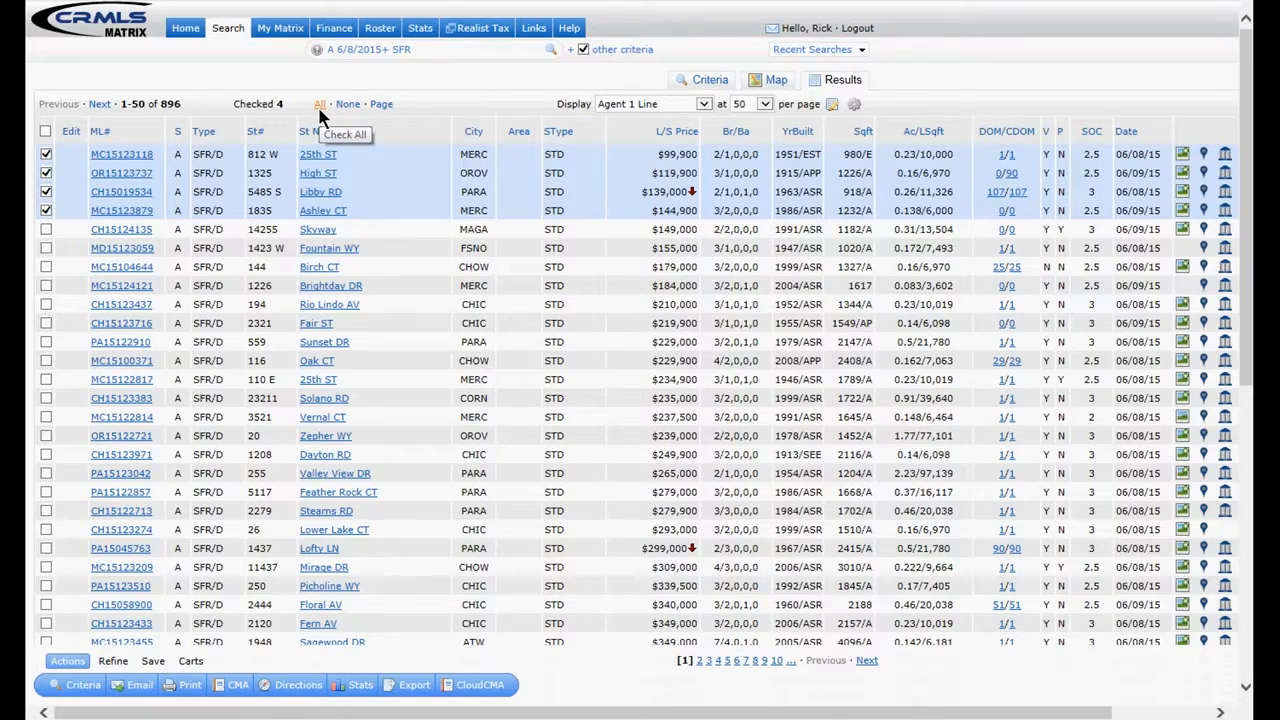
left_click(320, 104)
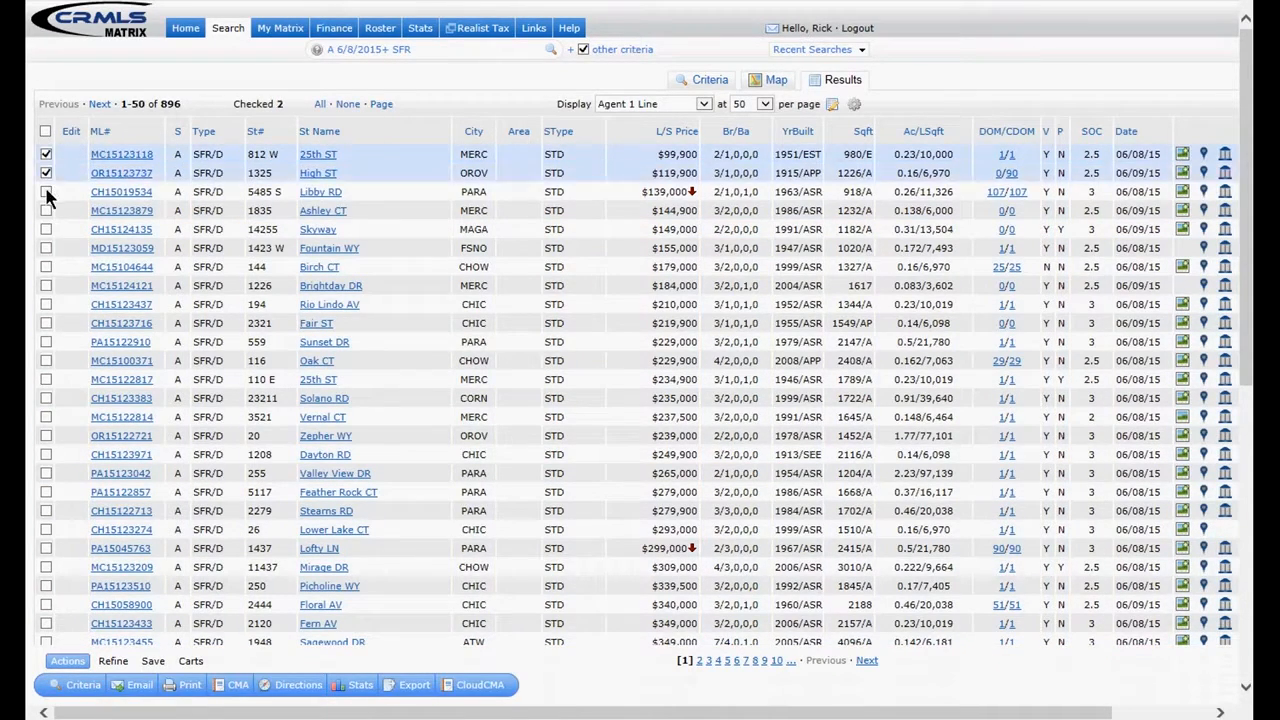
left_click(44, 192)
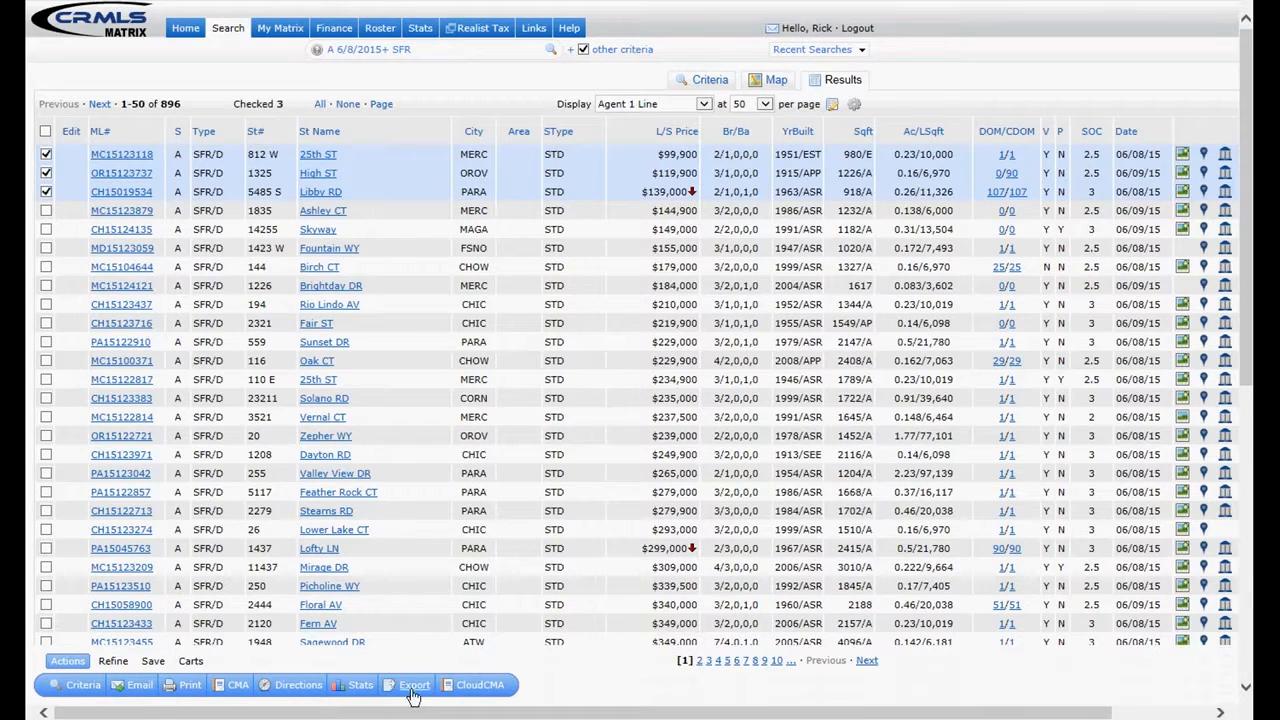
Start exporting the 3 records and switch the file format to Full
left_click(412, 684)
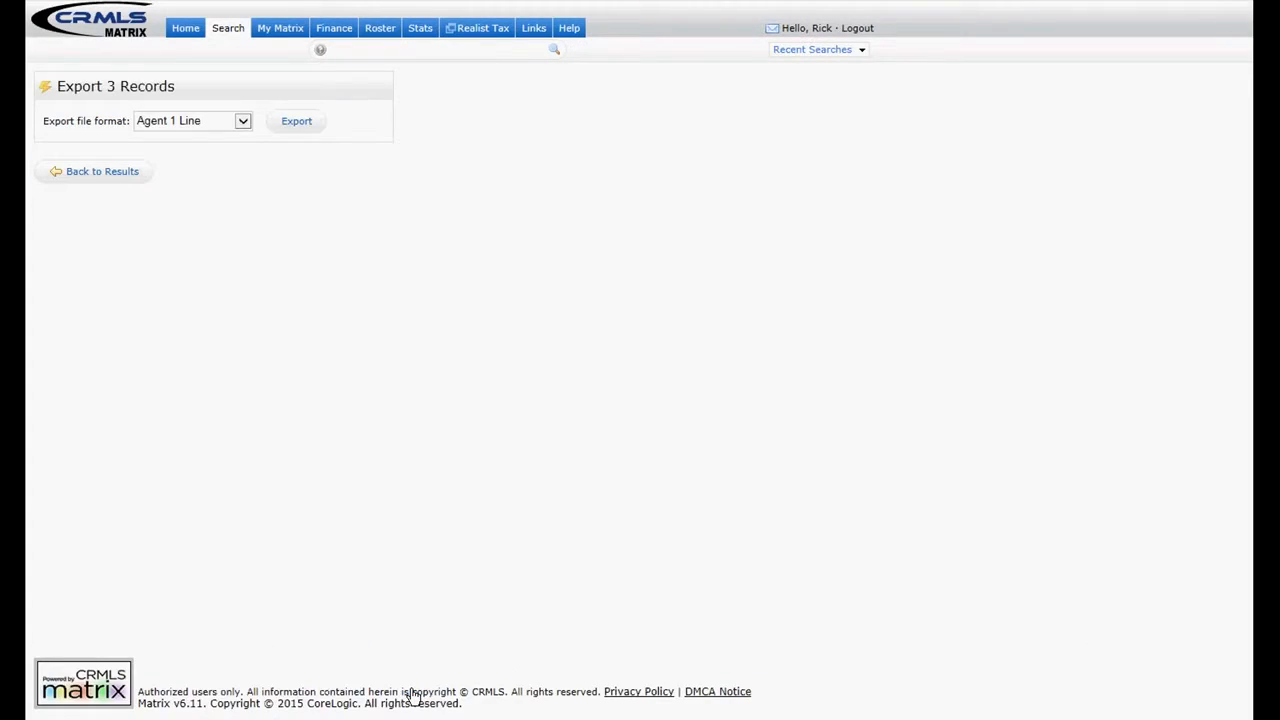
mouse_move(224, 158)
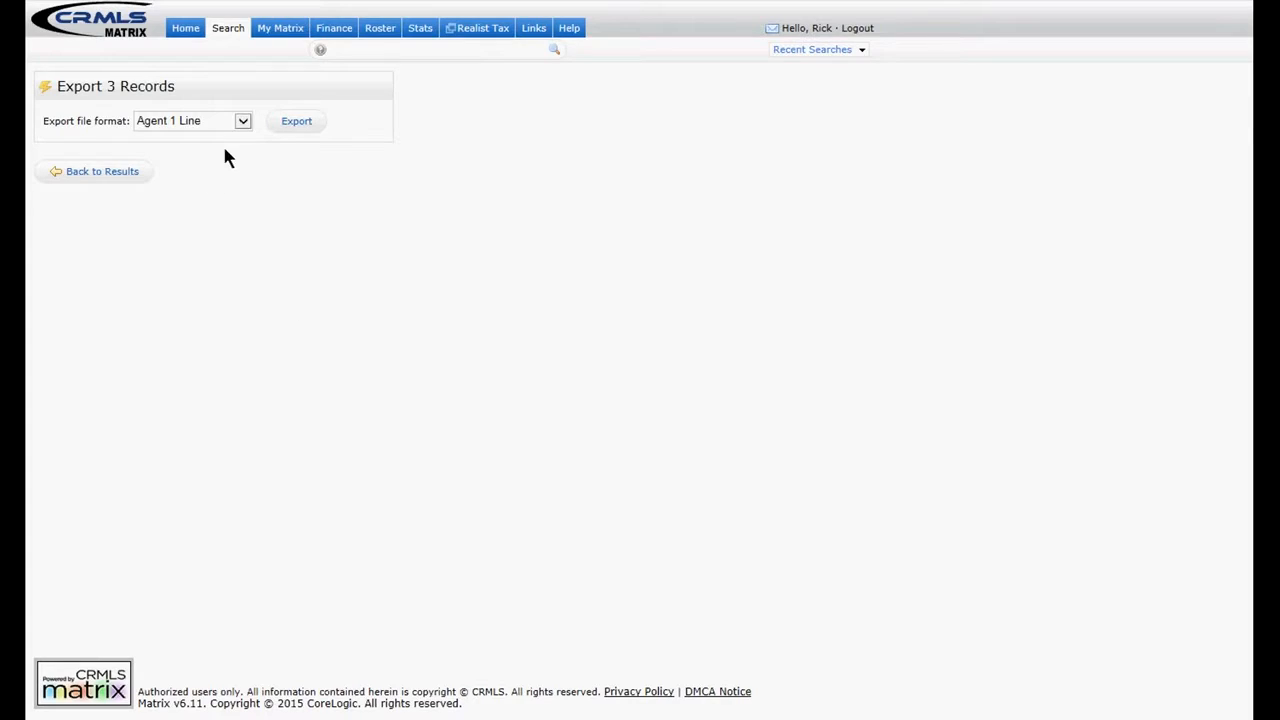
mouse_move(118, 120)
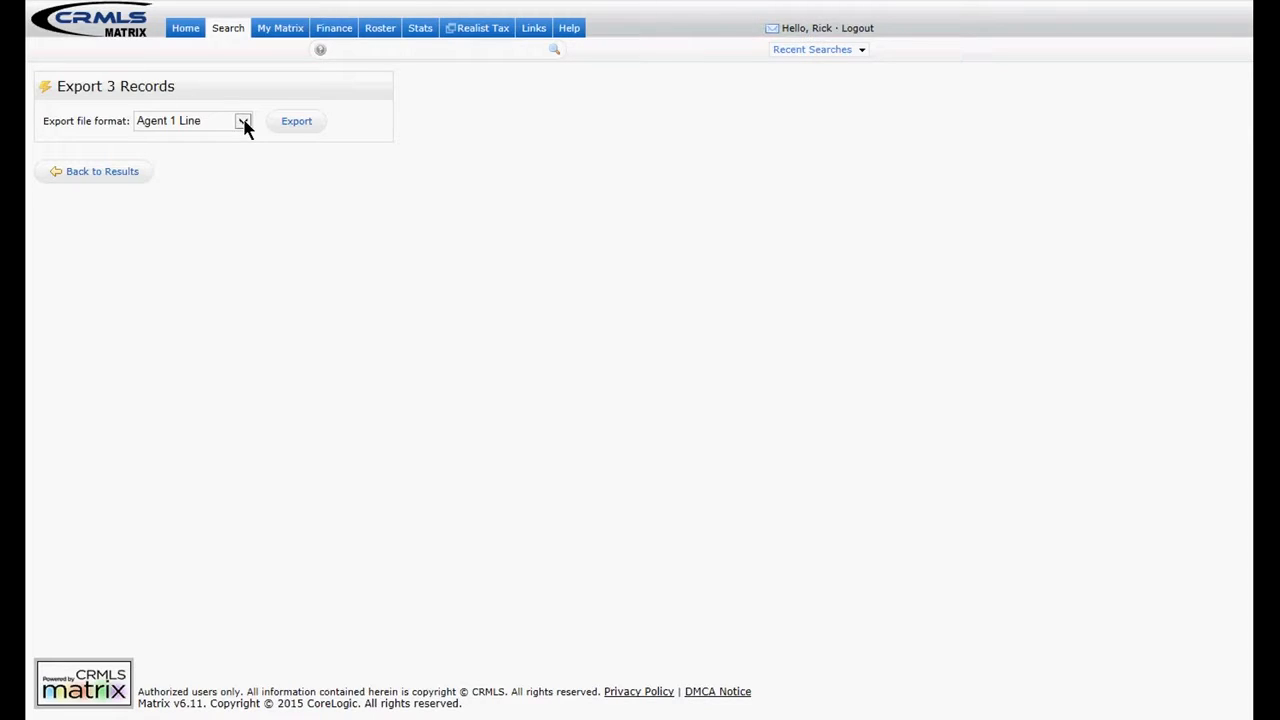
left_click(244, 120)
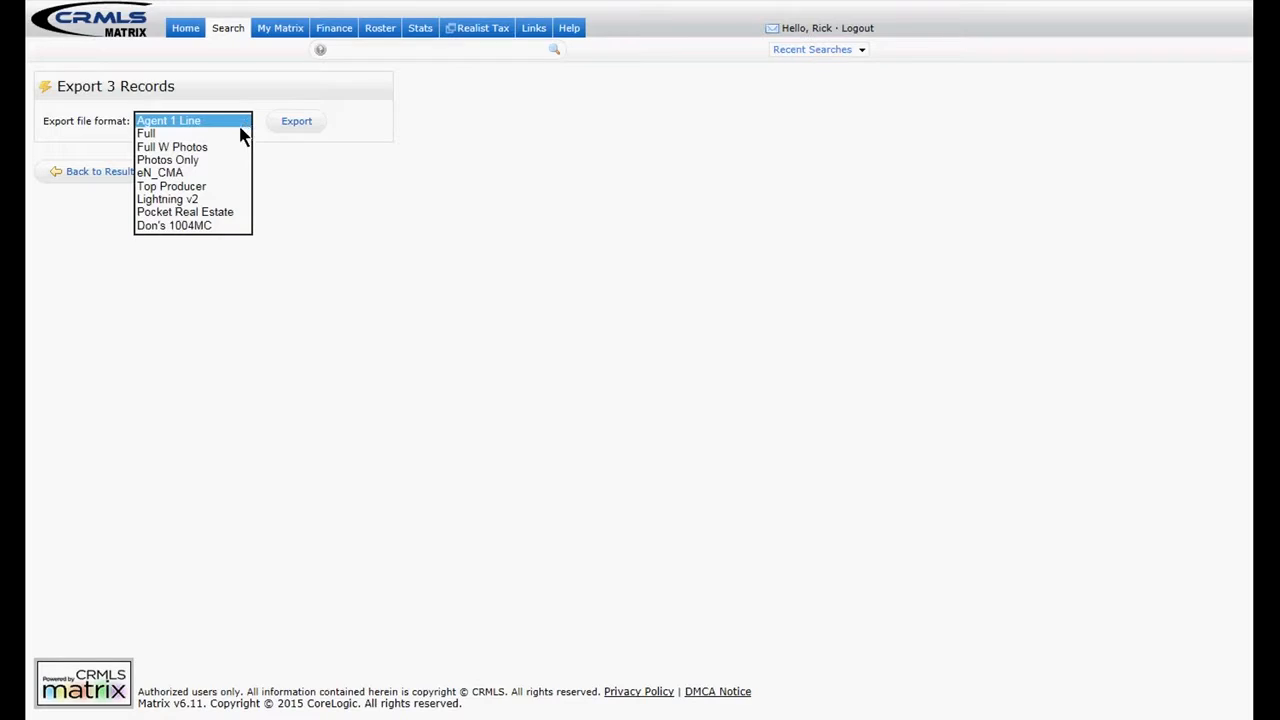
mouse_move(232, 146)
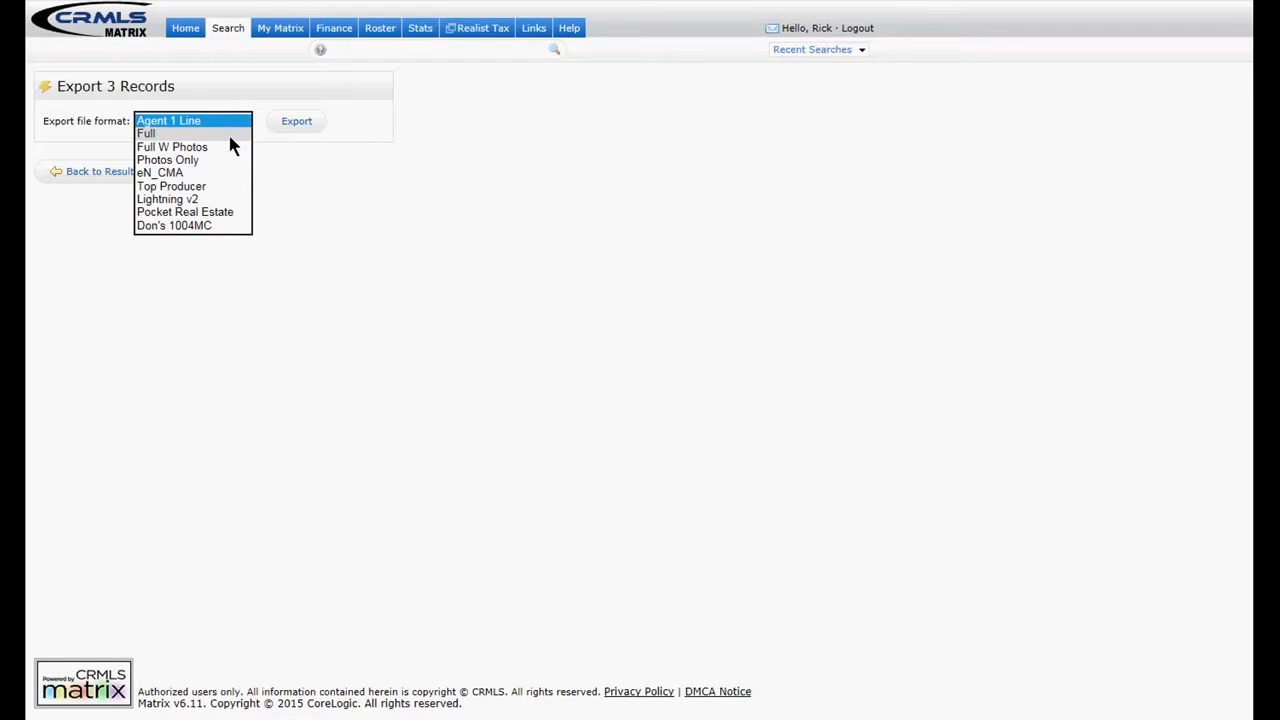
mouse_move(230, 124)
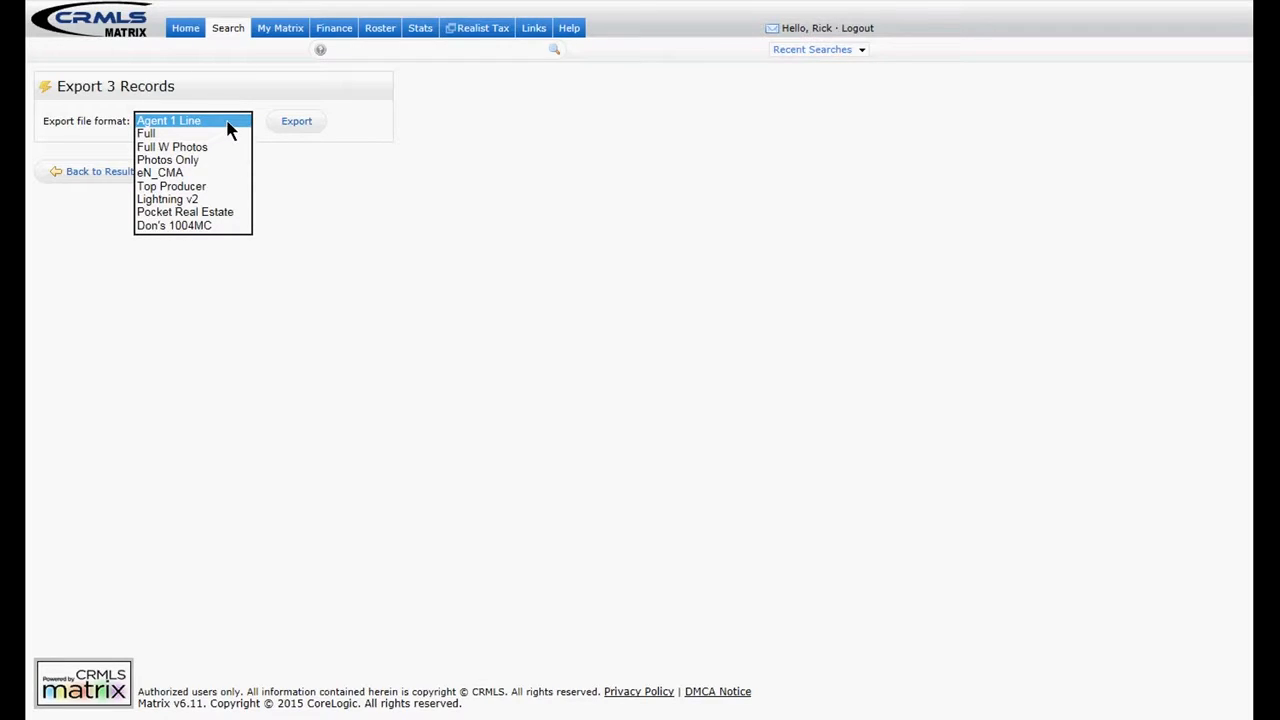
left_click(146, 132)
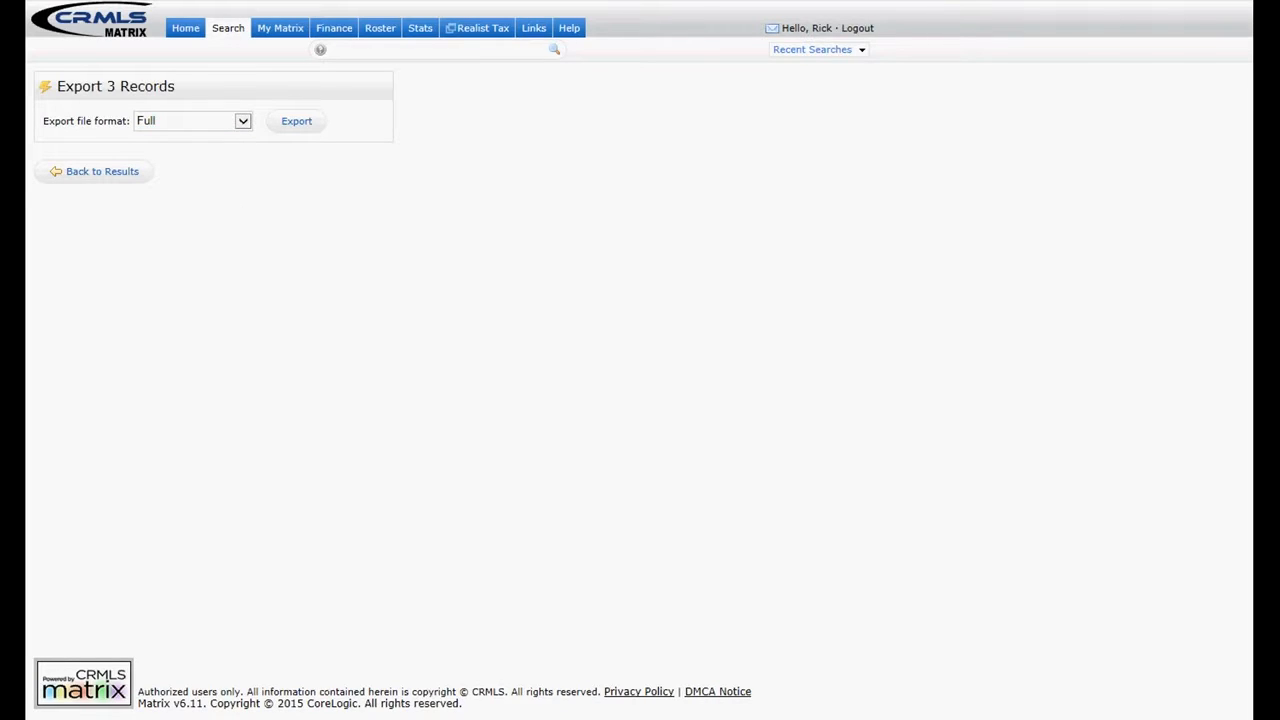
left_click(296, 120)
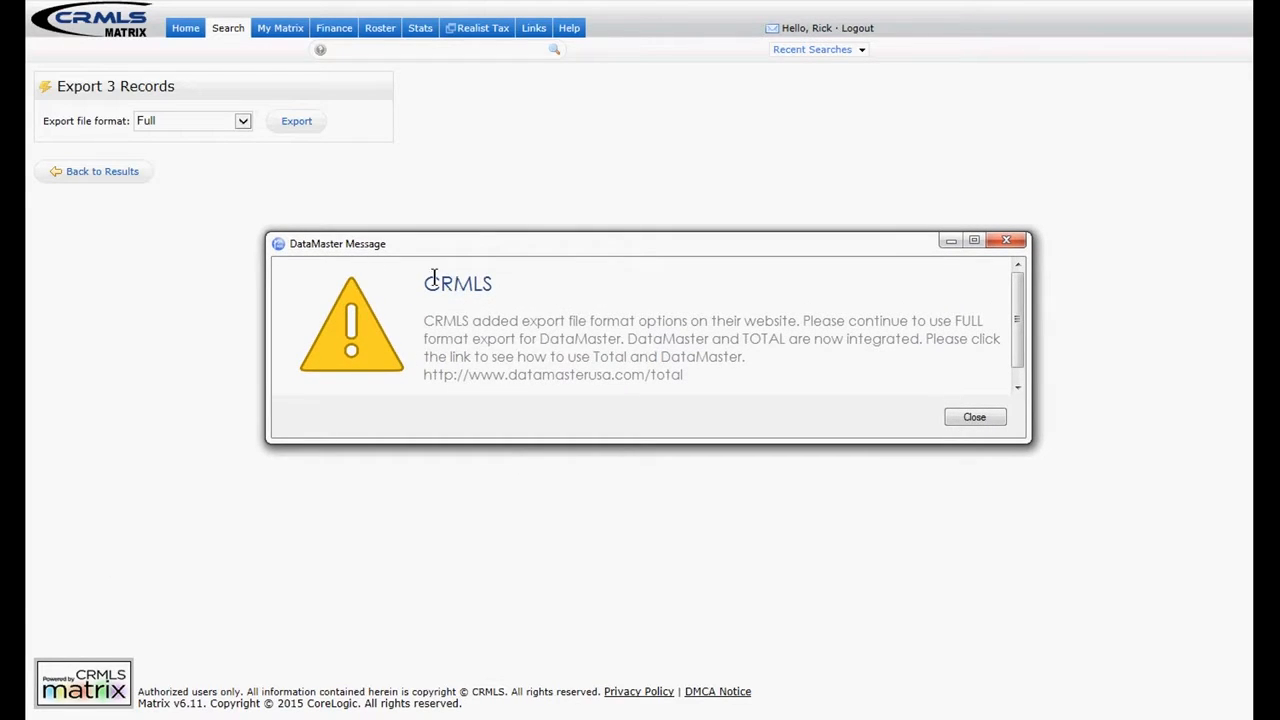
mouse_move(464, 324)
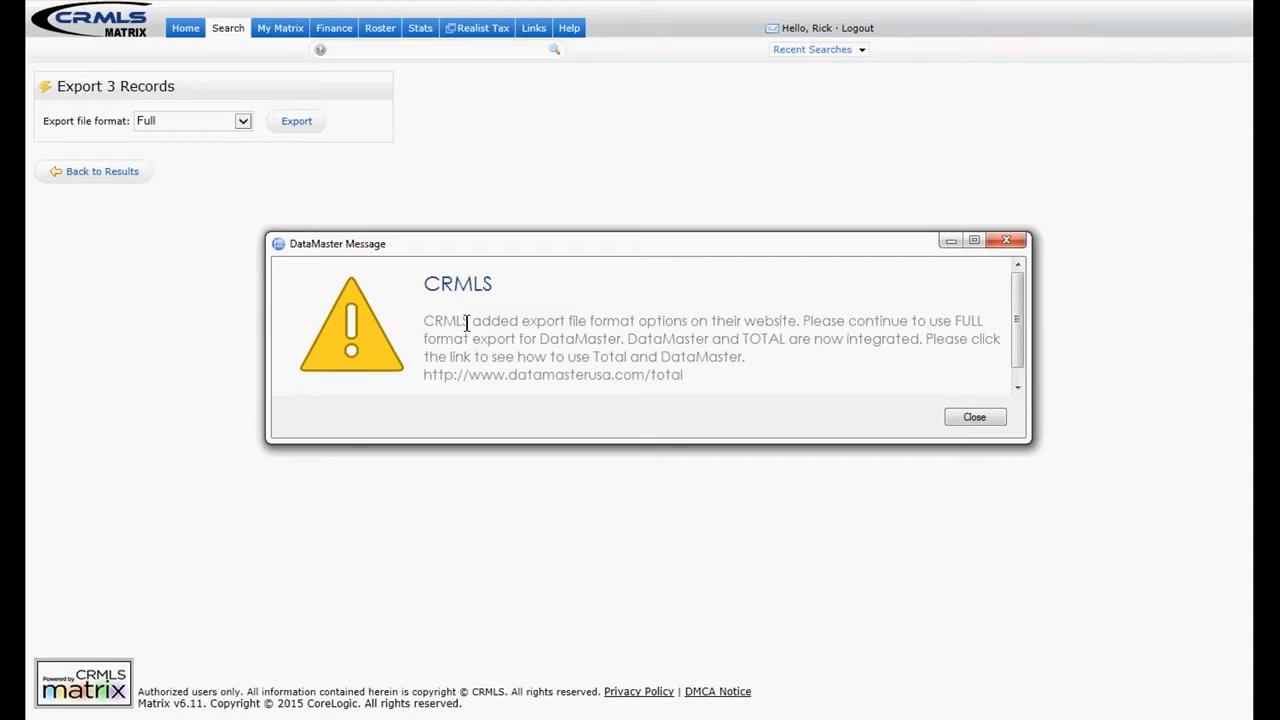
mouse_move(636, 324)
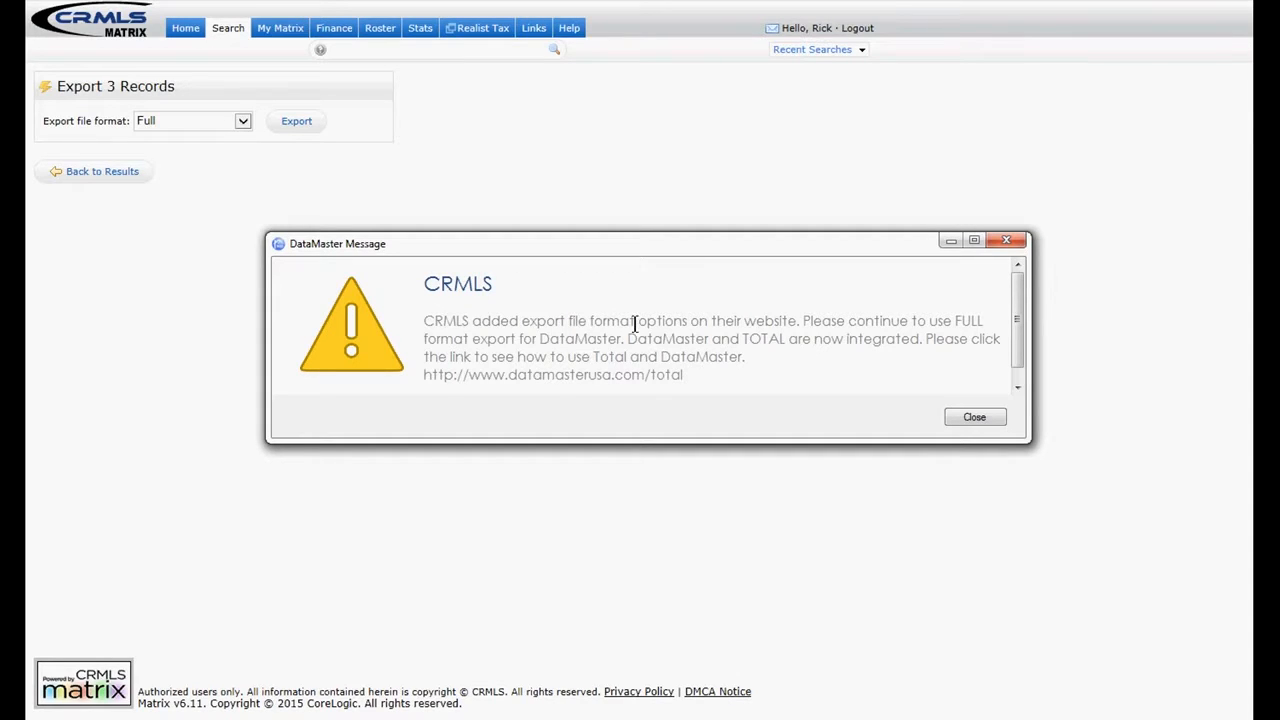
mouse_move(924, 322)
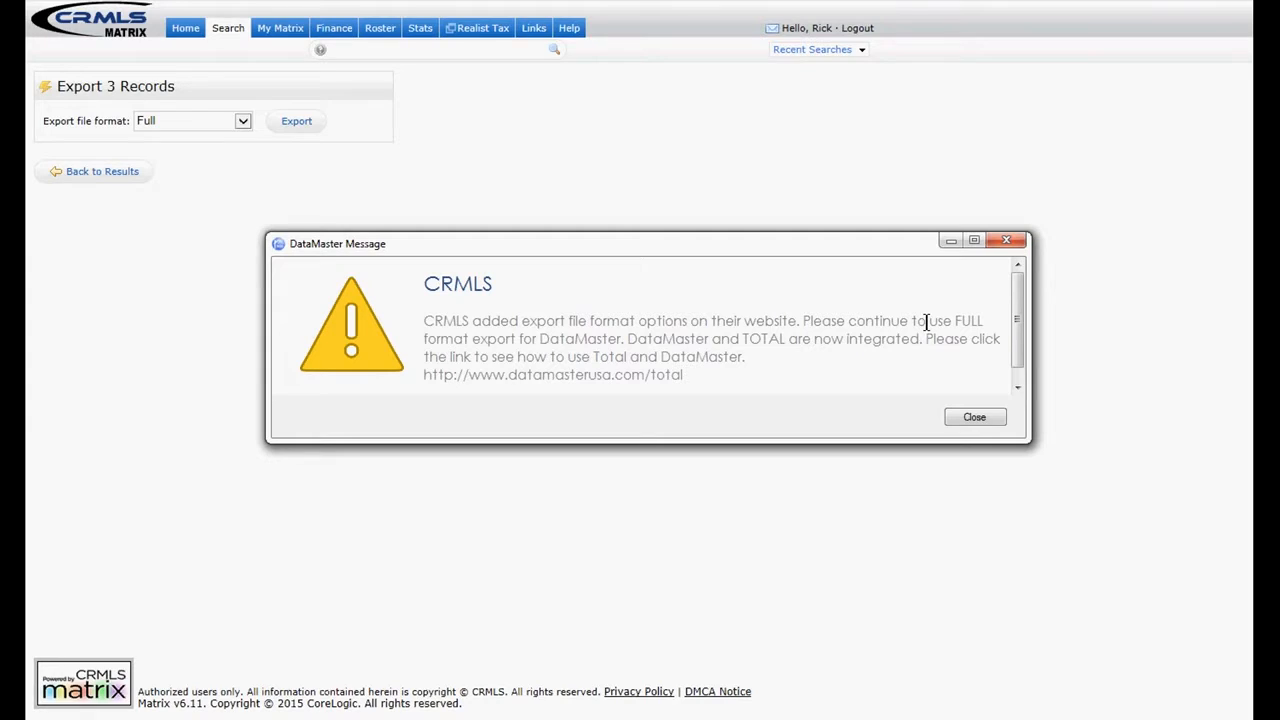
left_click(972, 416)
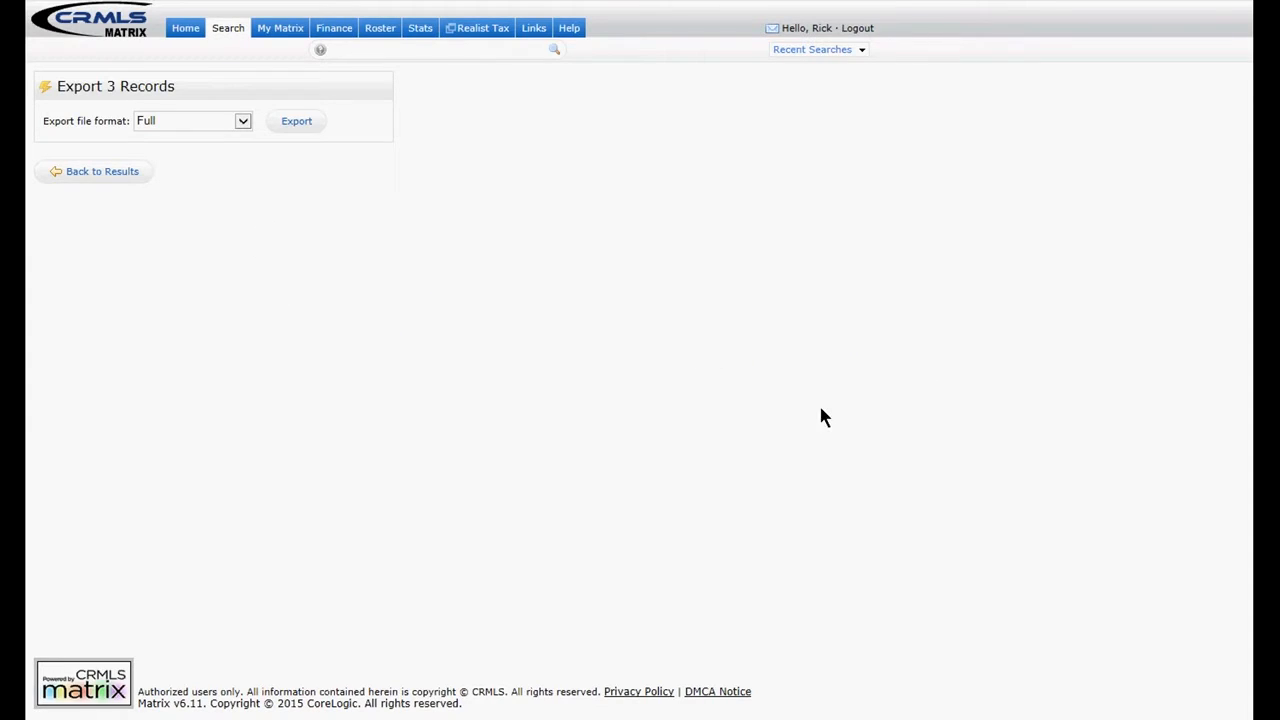
mouse_move(208, 132)
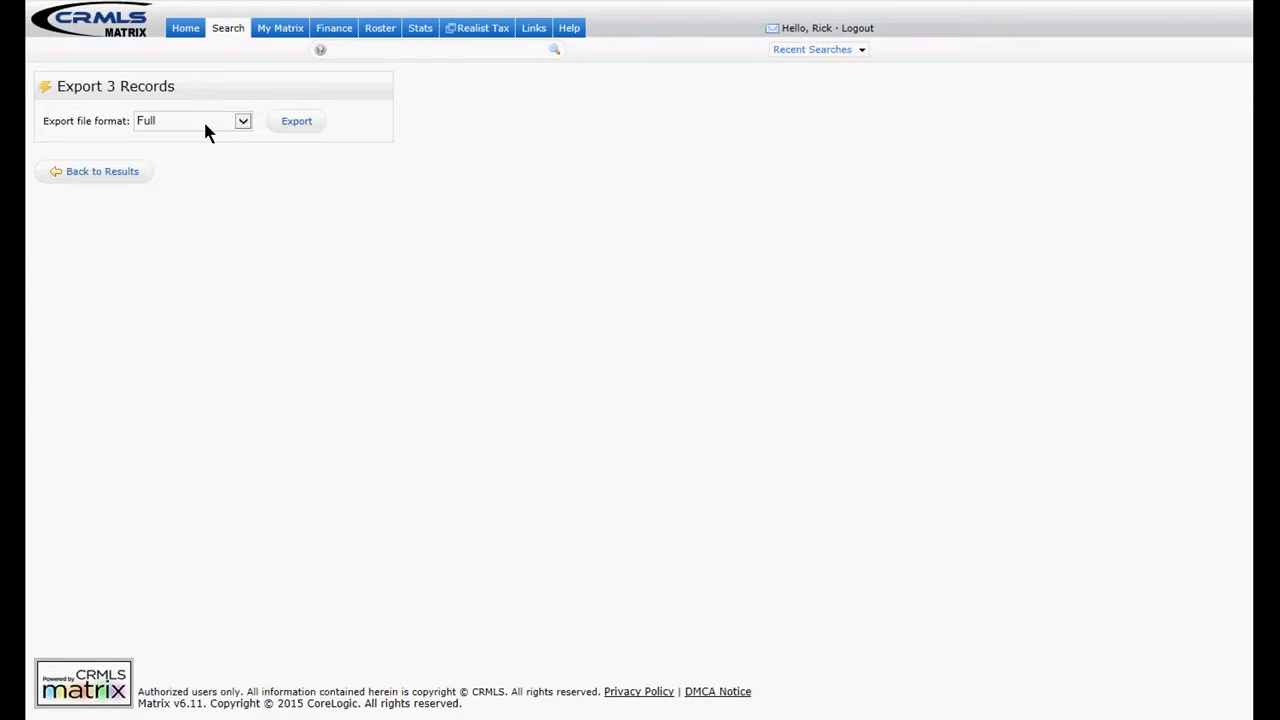
mouse_move(296, 122)
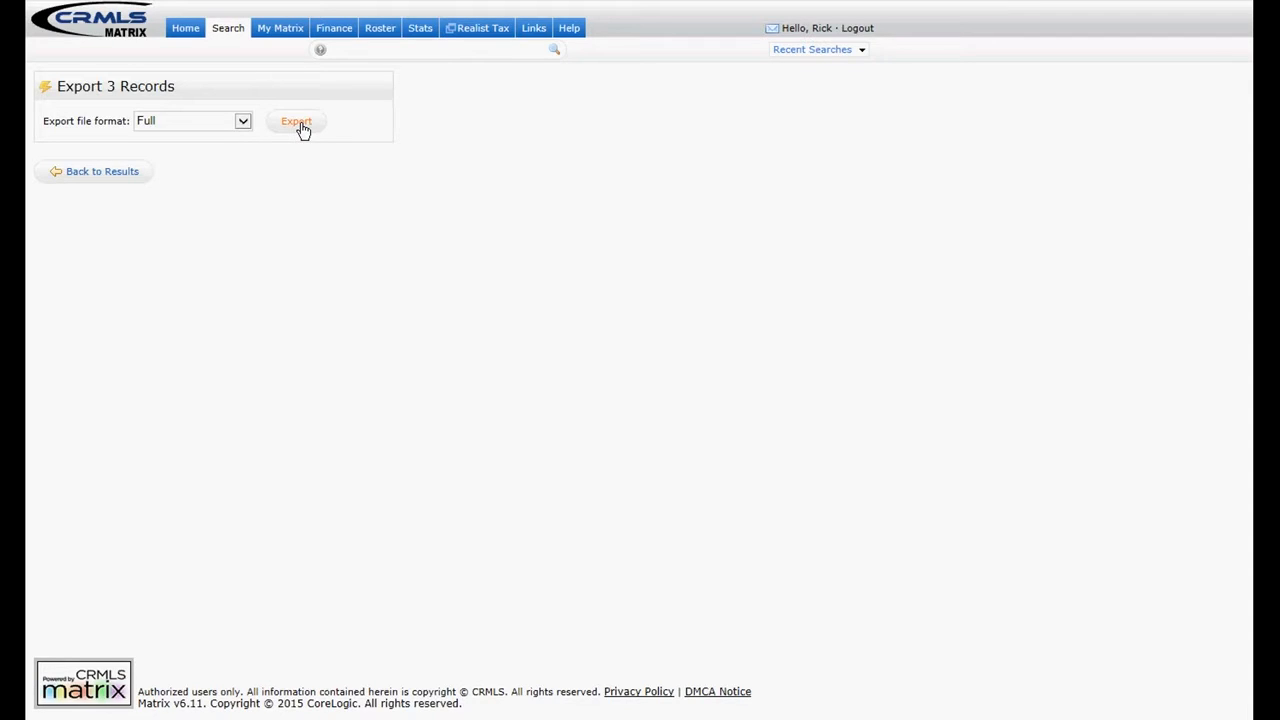
left_click(296, 122)
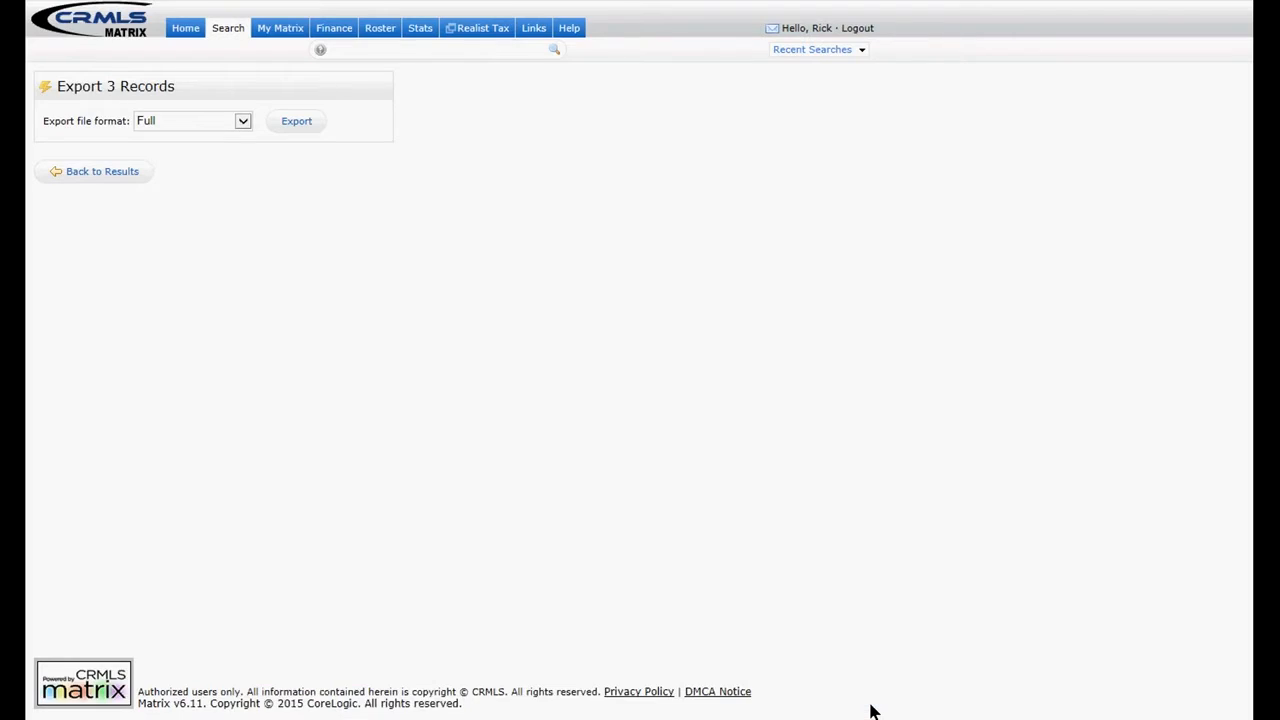
left_click(296, 120)
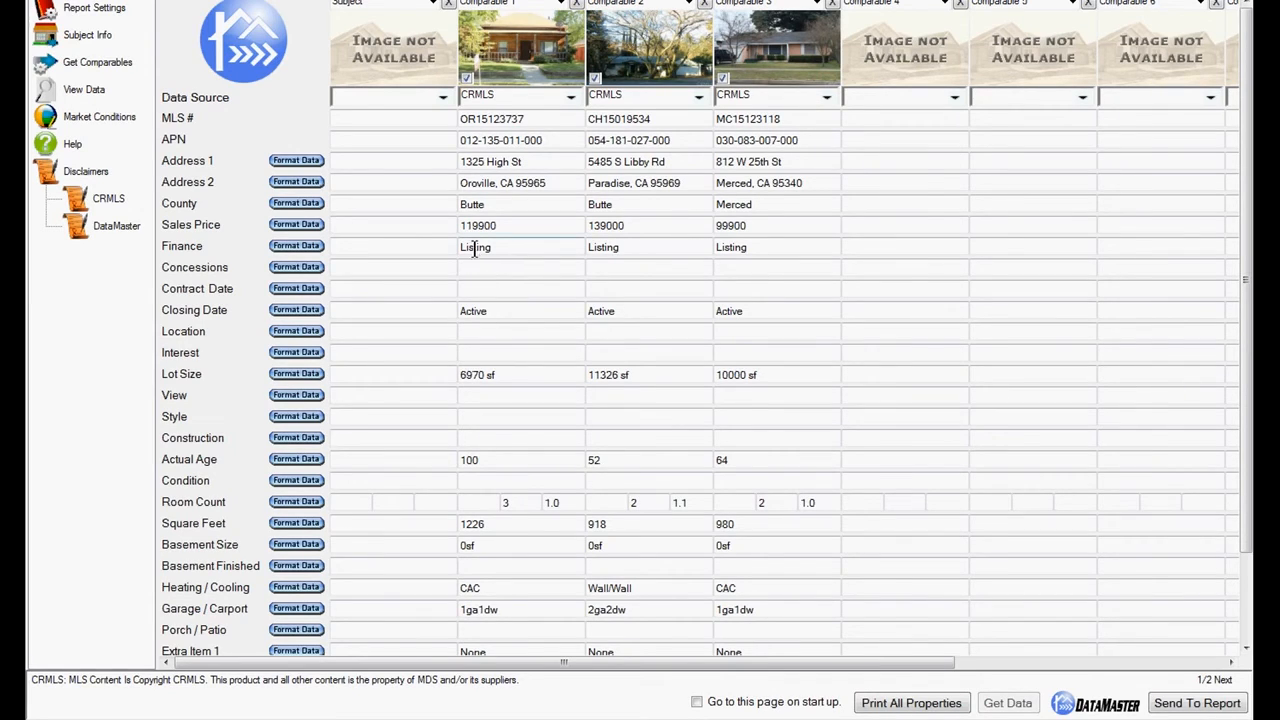
mouse_move(462, 288)
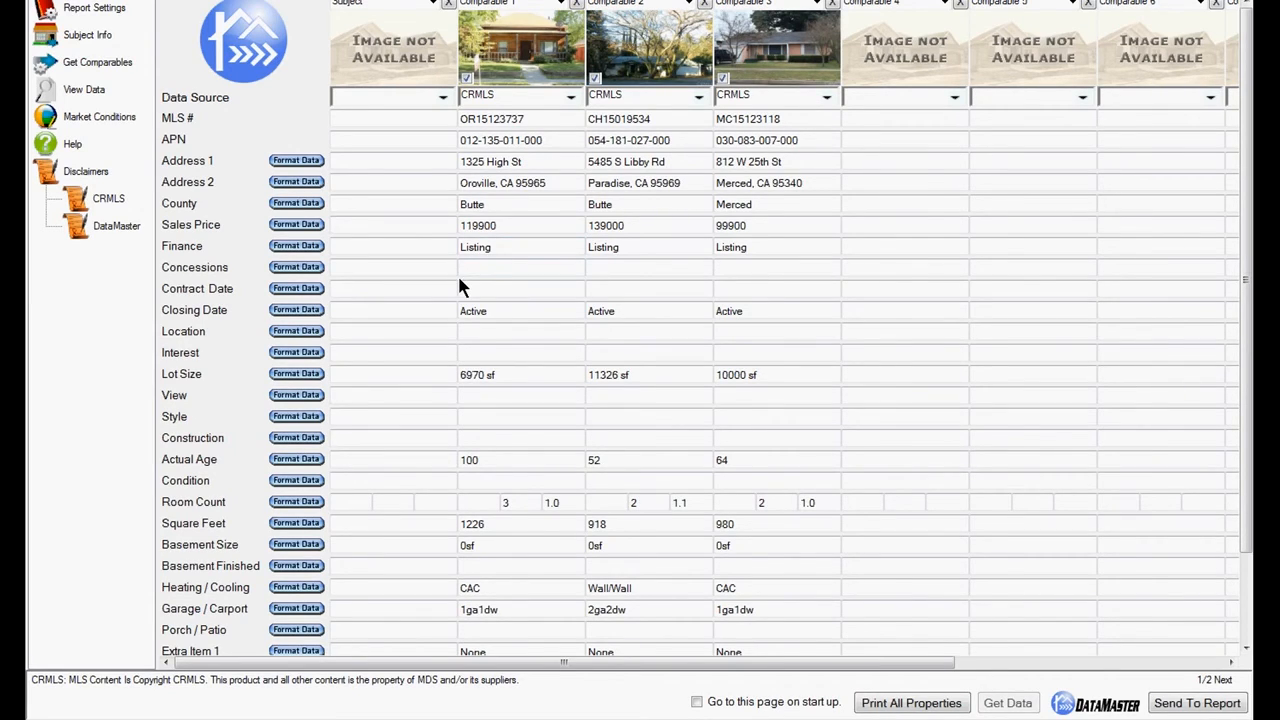